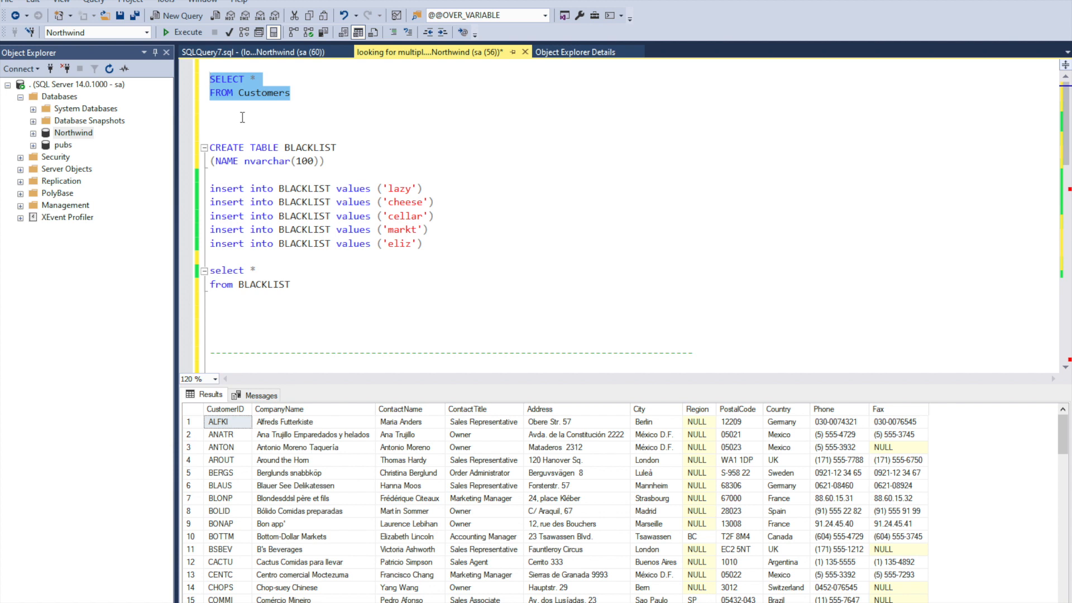
mouse_move(276, 109)
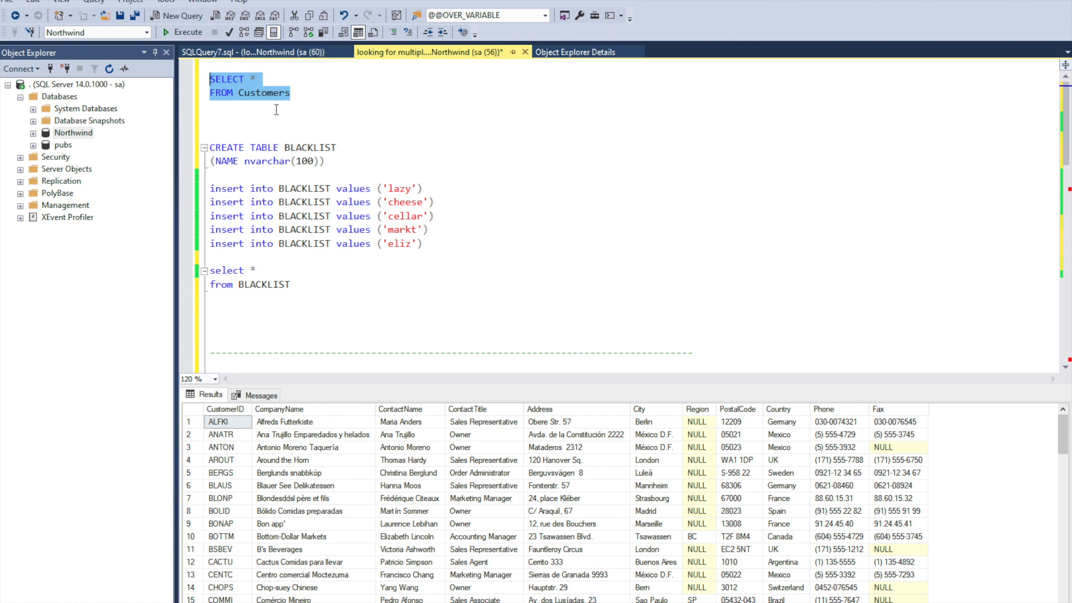
mouse_move(288, 106)
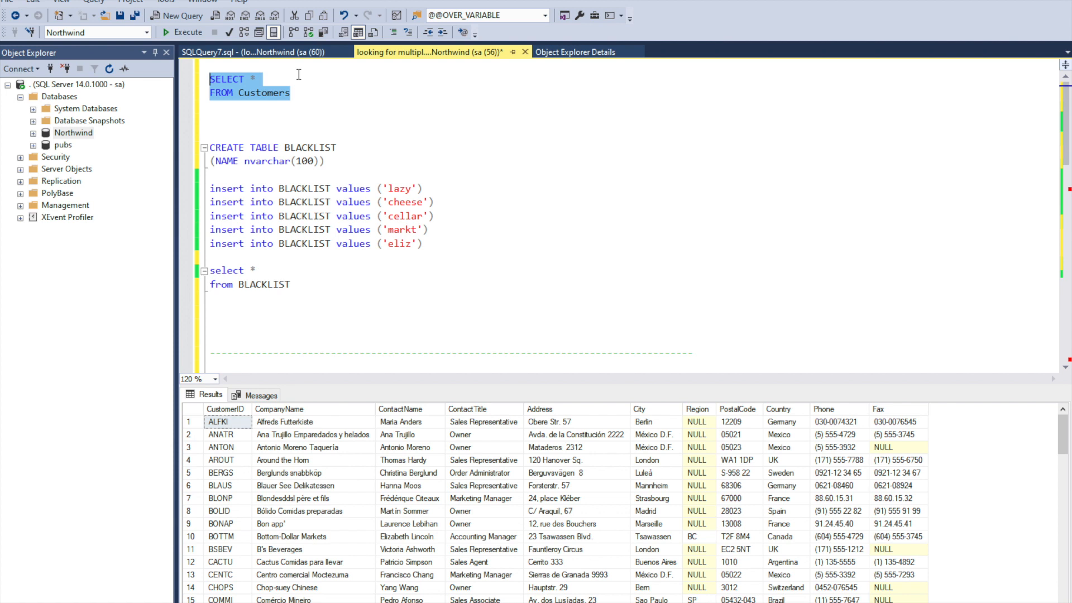
mouse_move(315, 98)
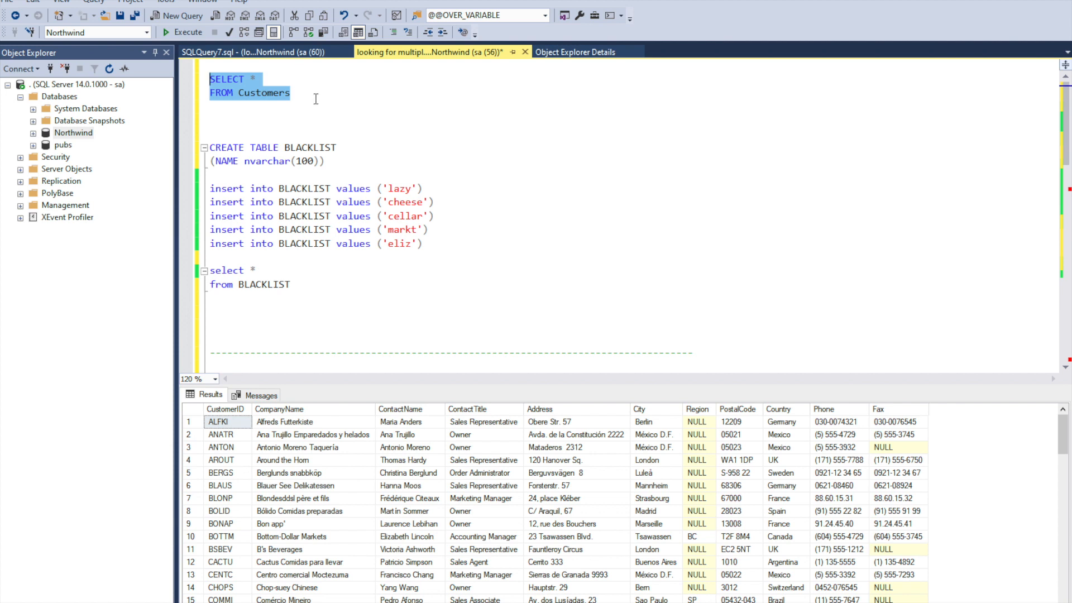
Run the CREATE TABLE BLACKLIST statement, then select the five INSERT statements for its words
click(327, 148)
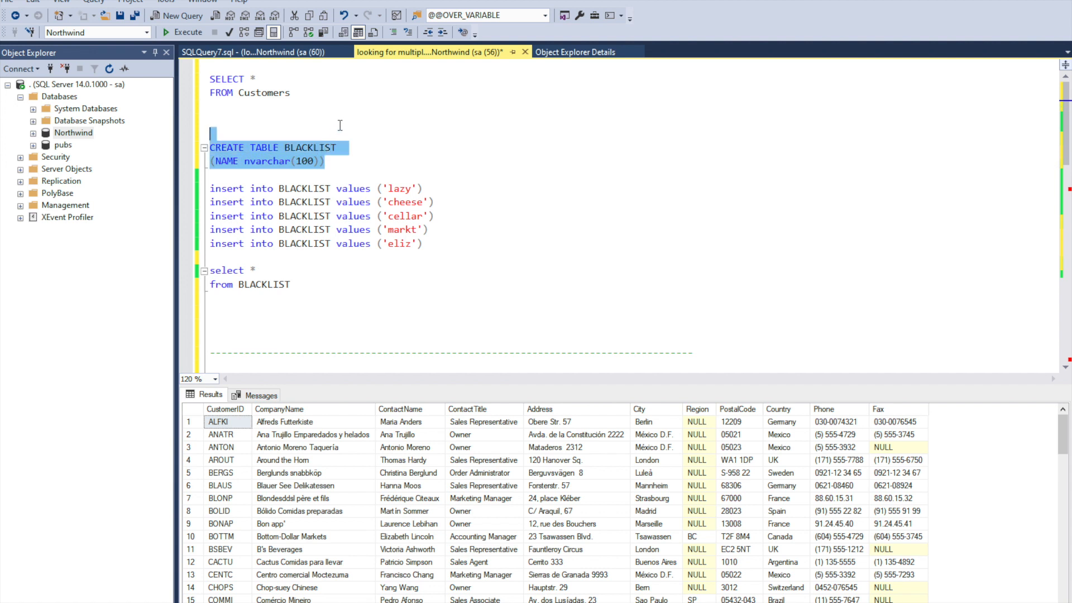
click(188, 32)
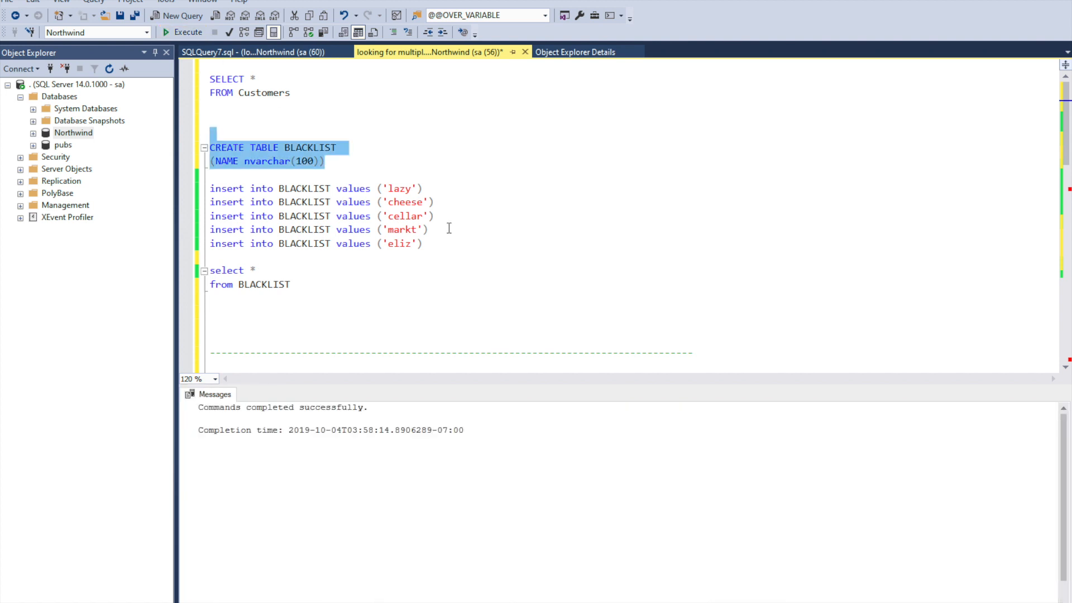
drag(211, 188, 422, 243)
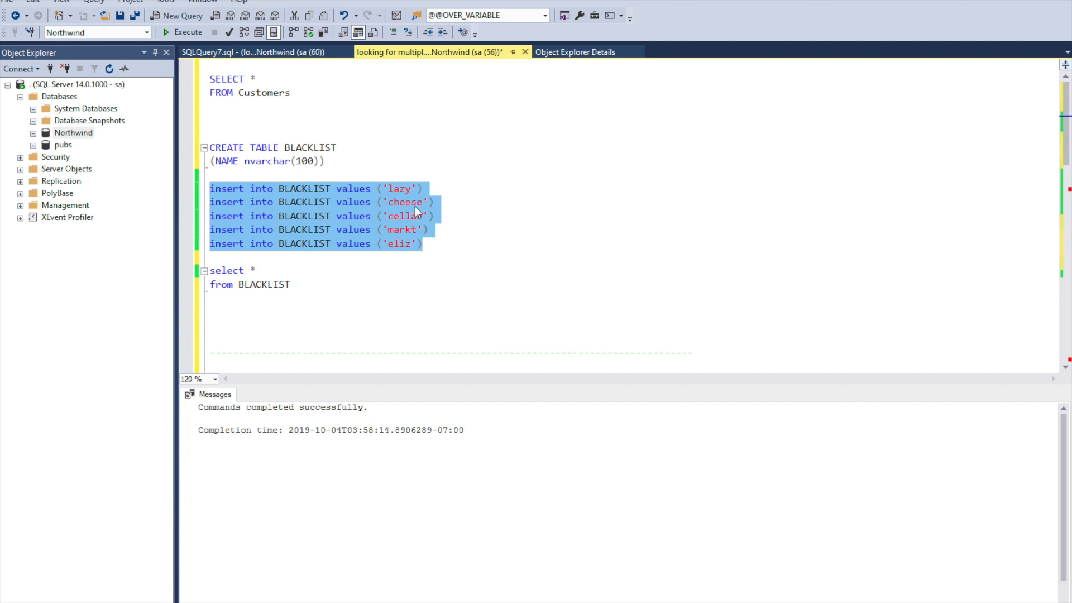
mouse_move(413, 212)
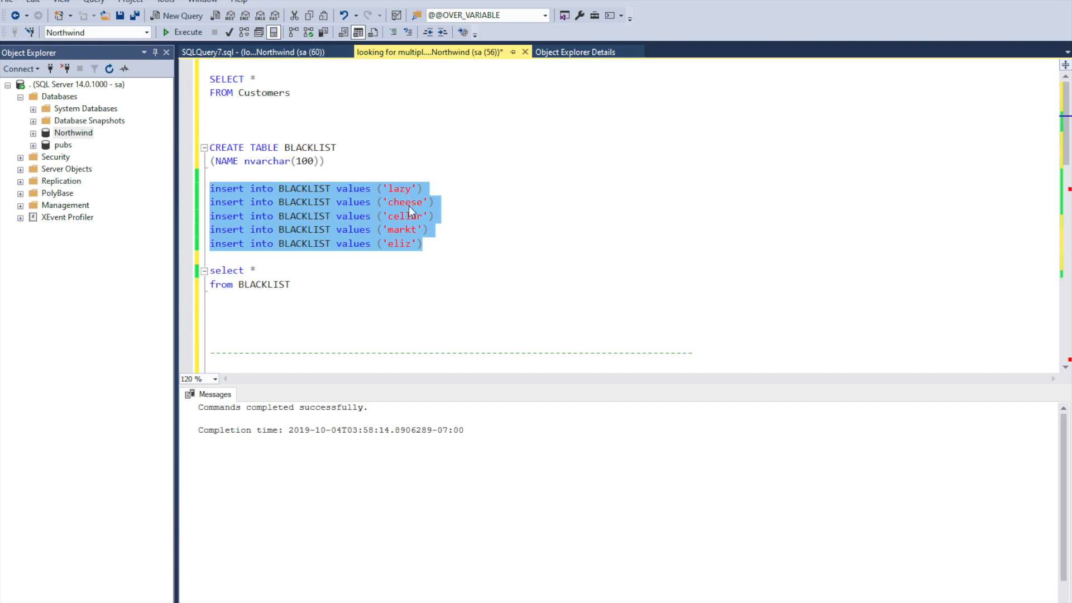
mouse_move(400, 256)
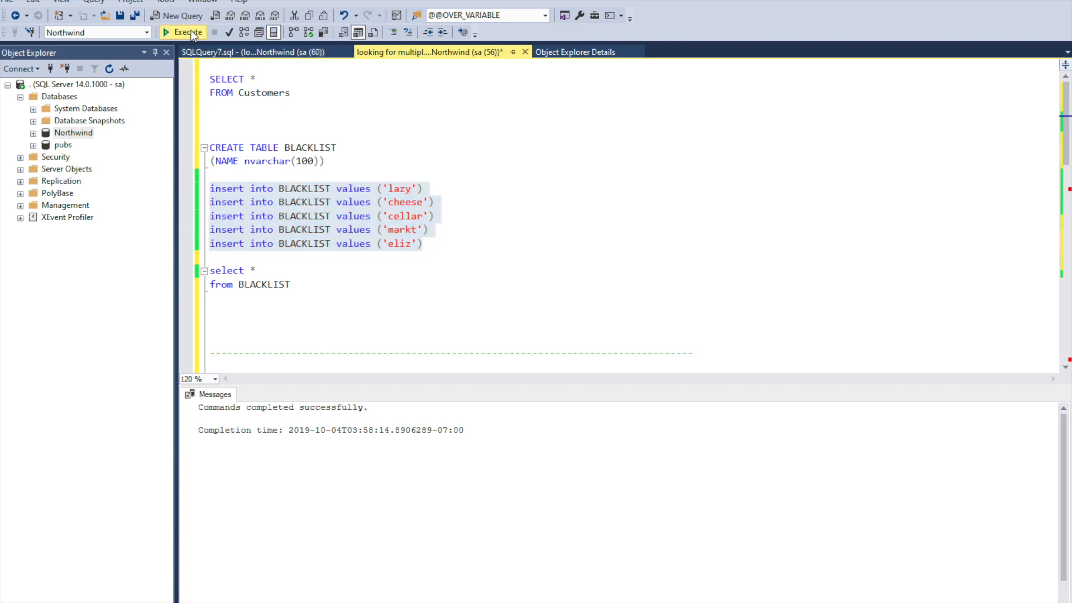
Insert lazy, cheese, cellar, markt and eliz into BLACKLIST, then run 'select * from BLACKLIST' to list them
click(182, 32)
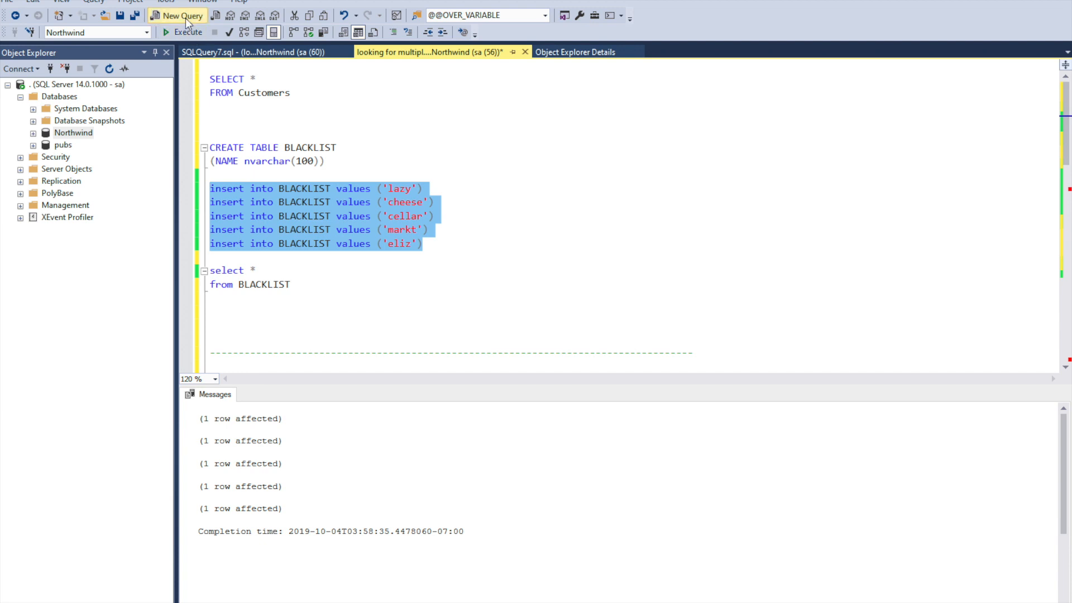
double_click(269, 285)
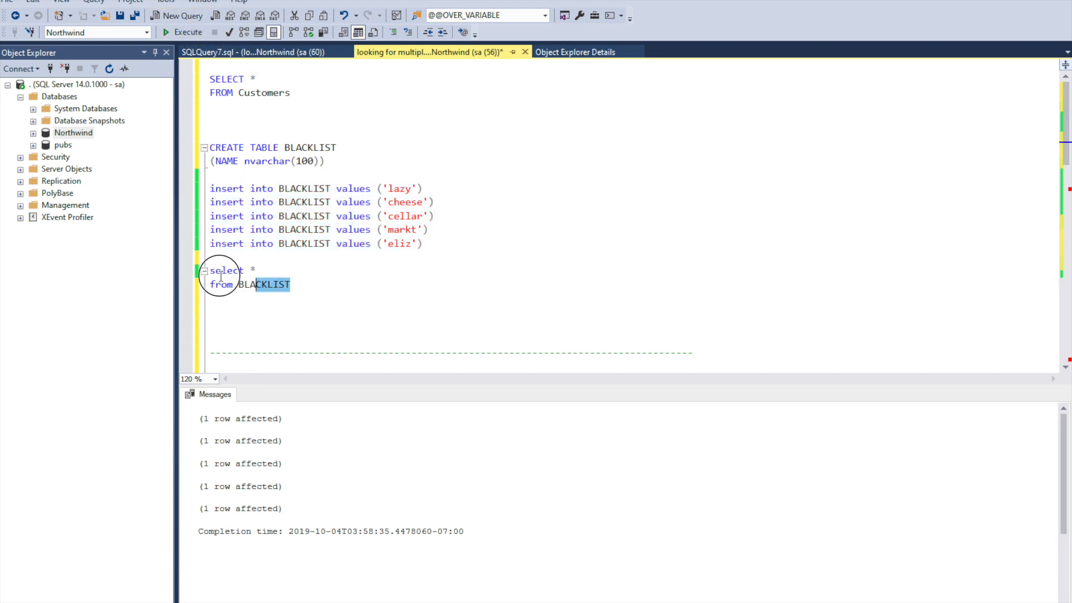
click(182, 32)
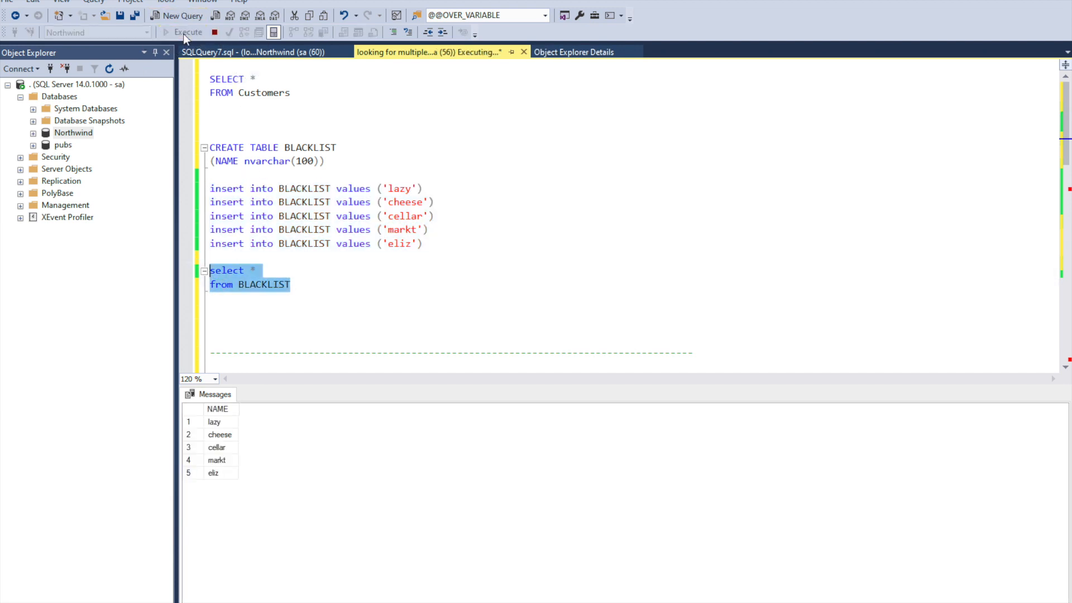
click(183, 32)
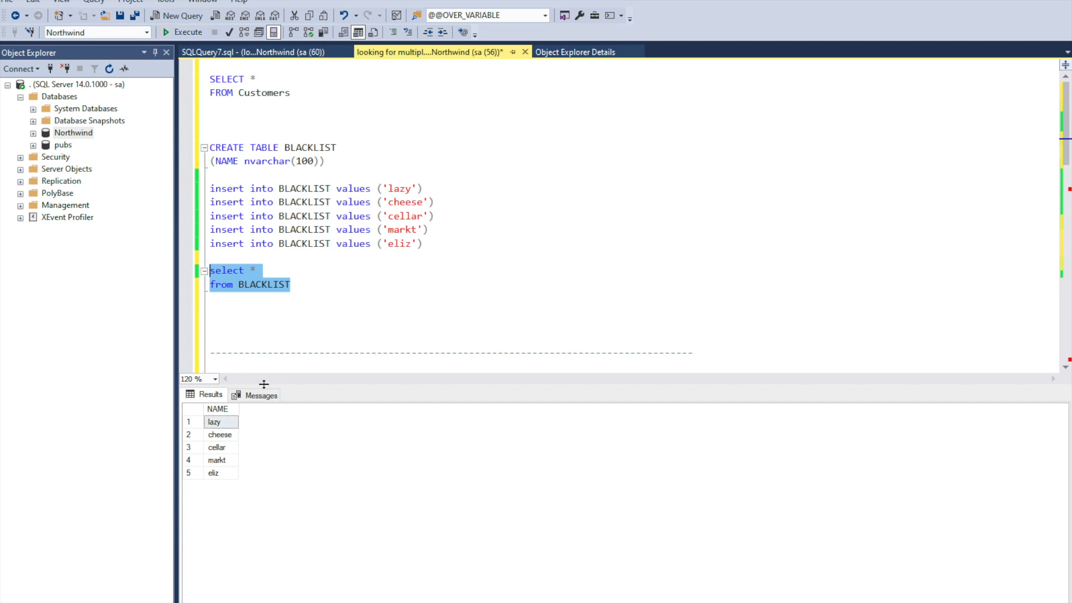
Review the LOOKING4CUSTOMERS function, then run the Customers query filtered by dbo.LOOKING4CUSTOMERS(CompanyName)<>0 or (ContactName)<>0
scroll(down, 3)
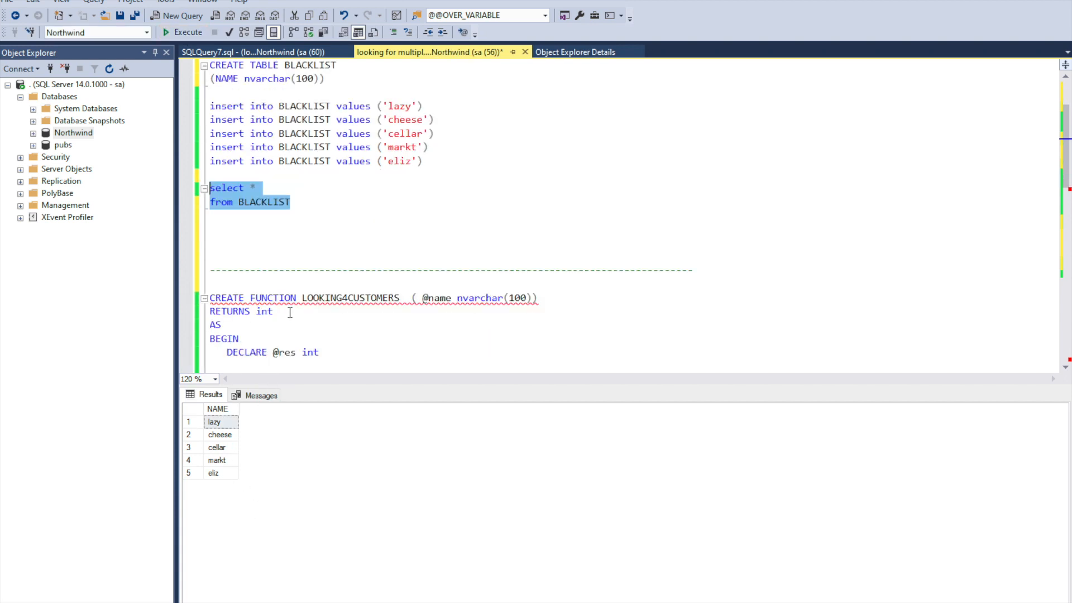
scroll(down, 3)
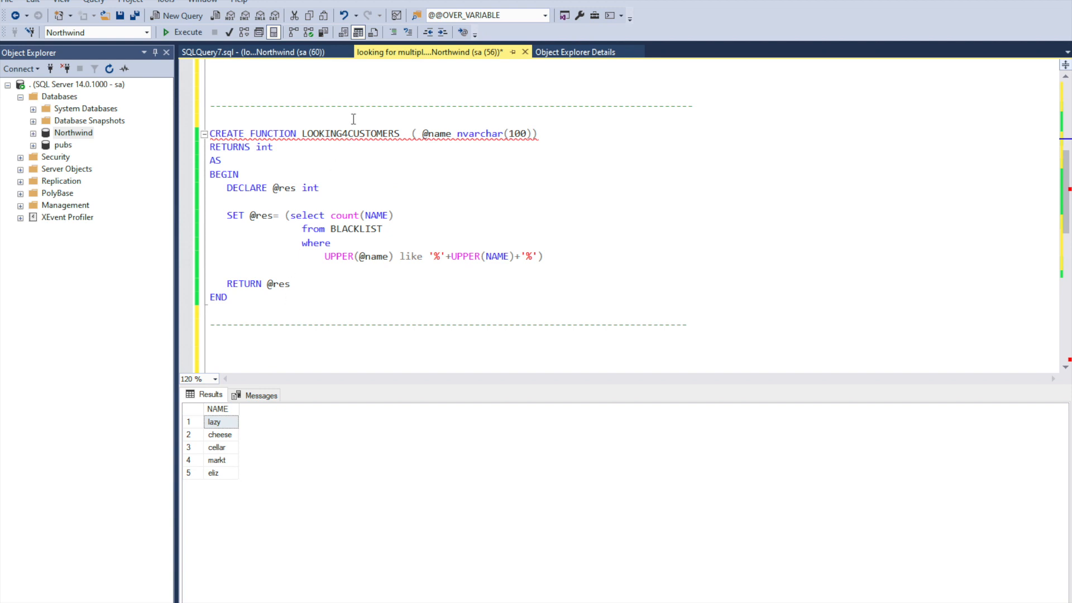
double_click(348, 133)
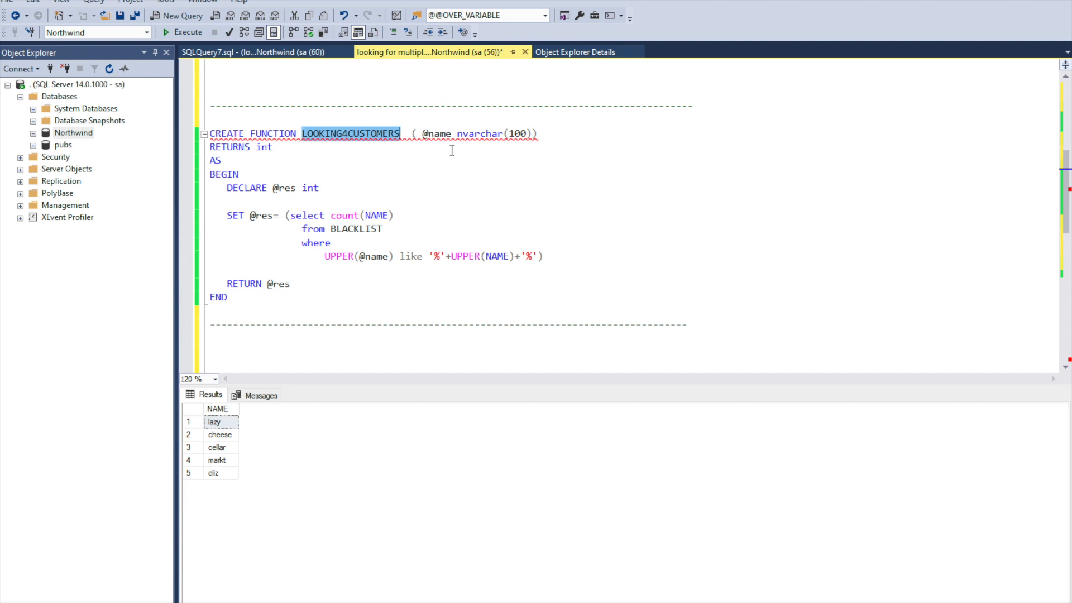
double_click(437, 133)
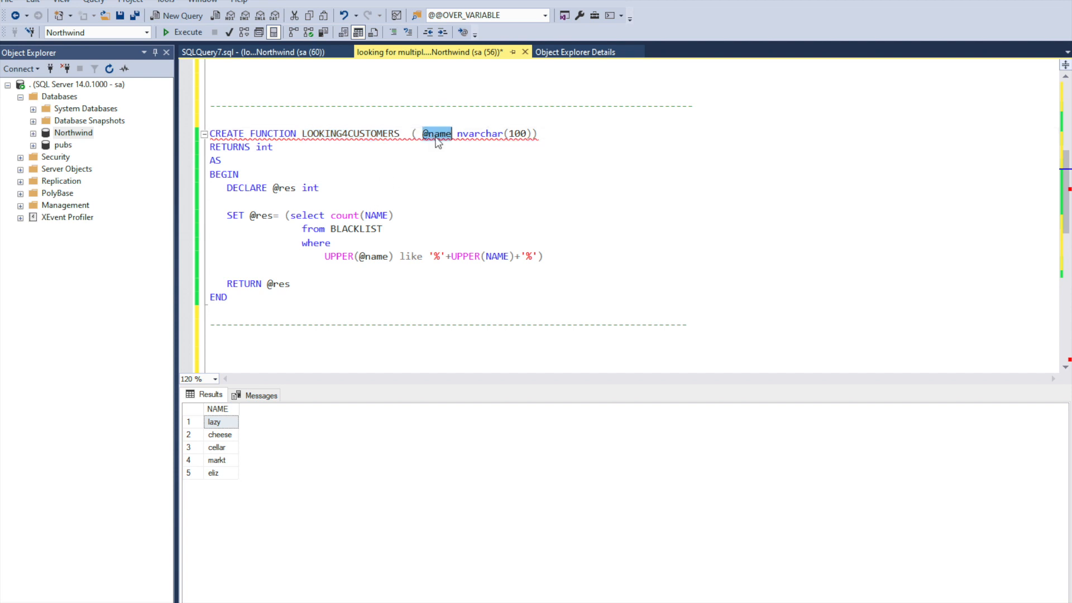
mouse_move(396, 171)
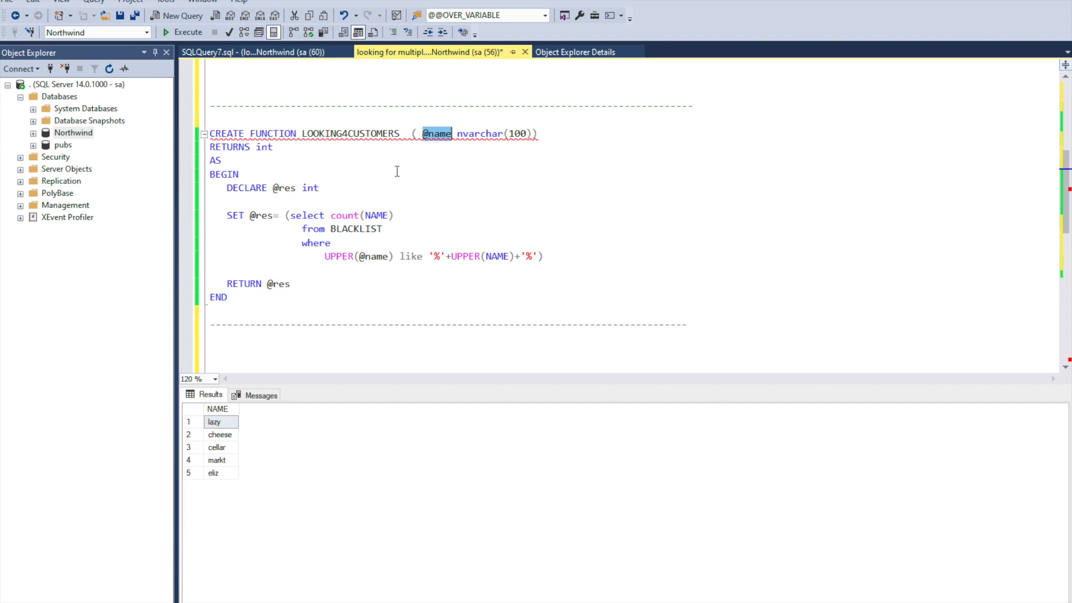
mouse_move(330, 217)
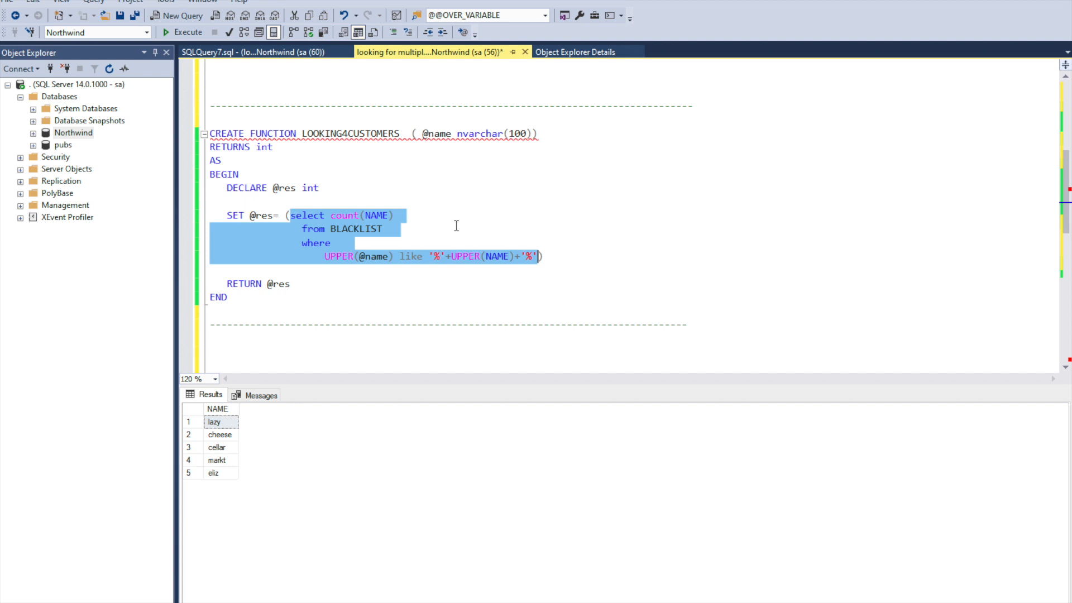
mouse_move(456, 232)
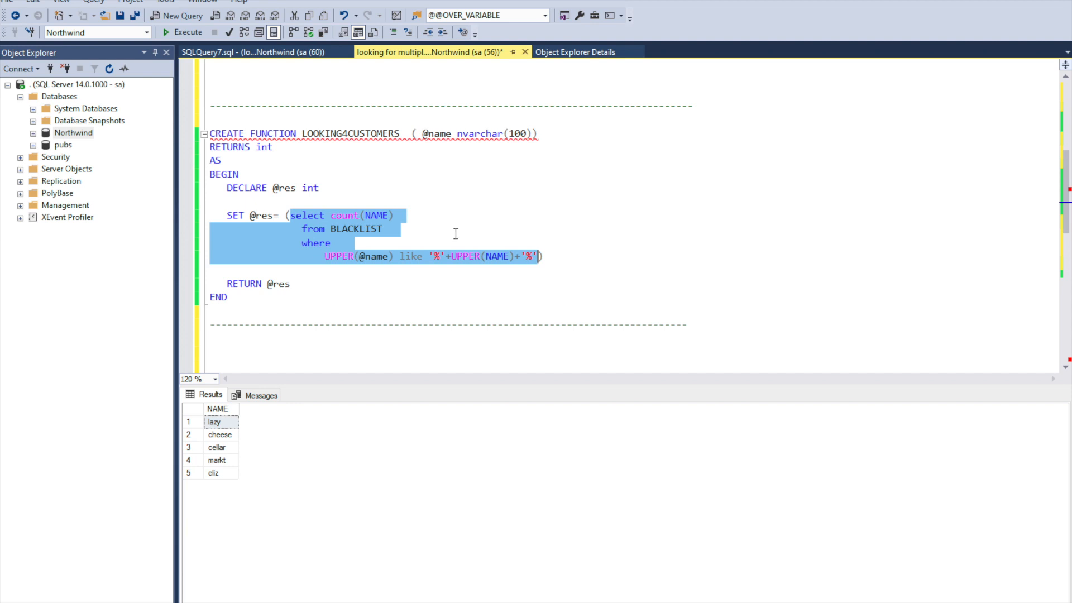
mouse_move(366, 238)
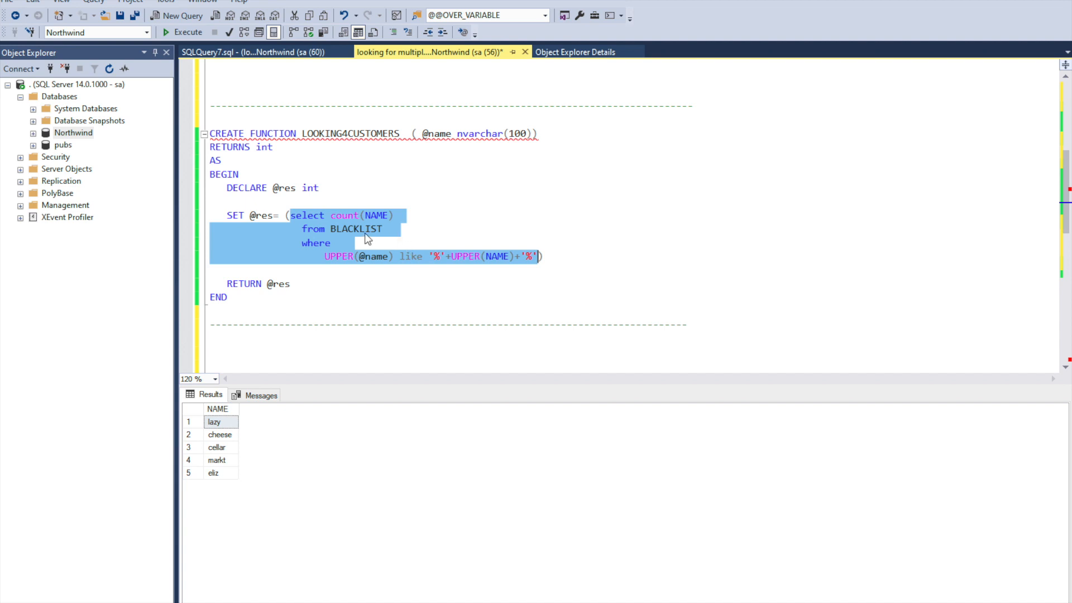
mouse_move(336, 356)
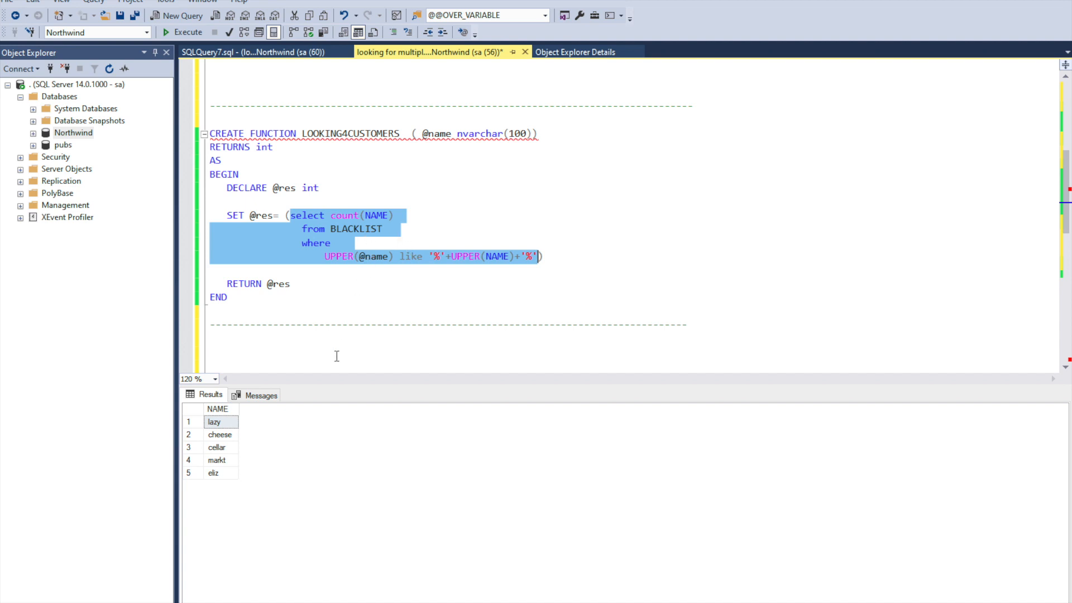
click(290, 284)
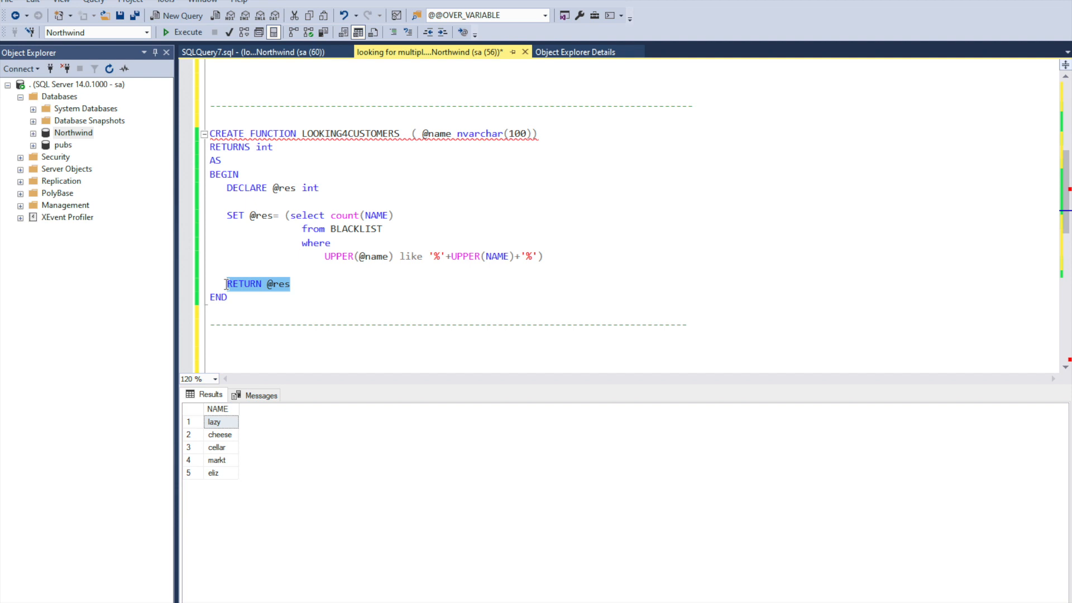
scroll(up, 3)
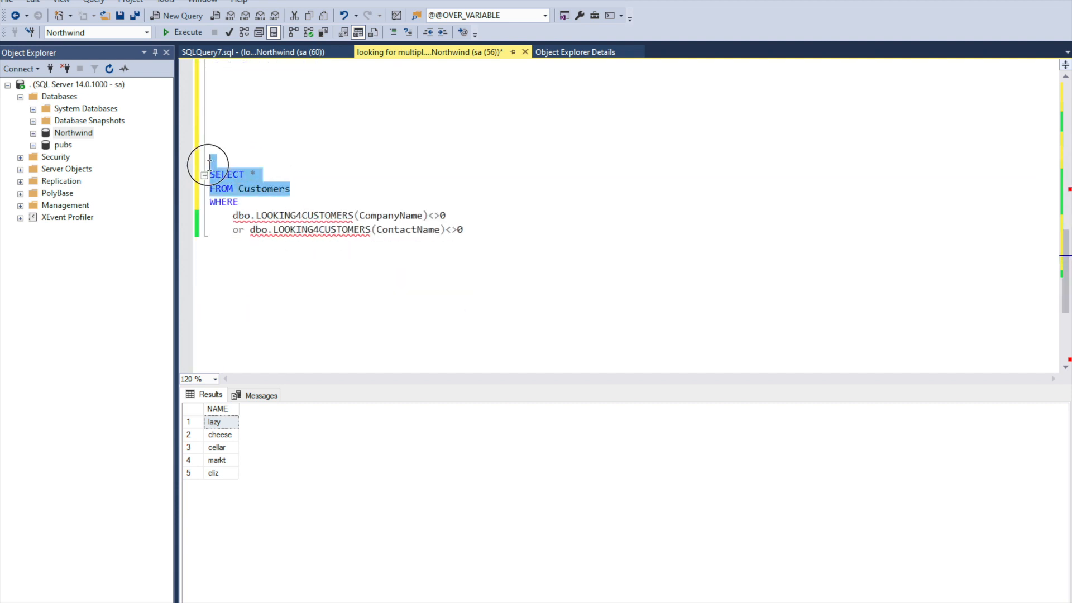
click(186, 32)
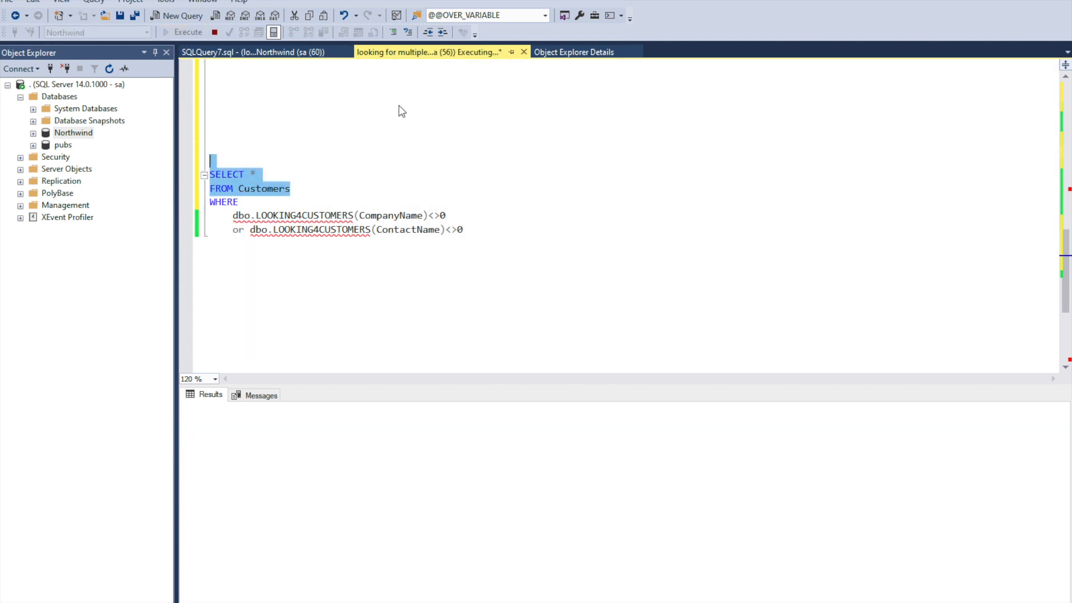
Rerun the whole Customers query so the results show the 7 matching customers, including Bottom-Dollar Markets and The Big Cheese
click(183, 33)
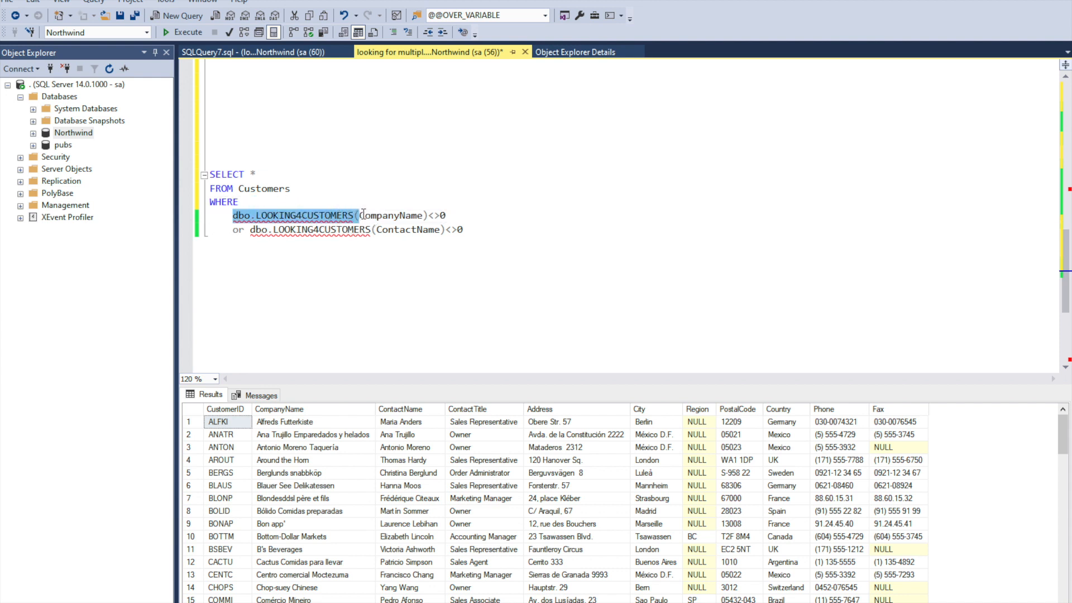
double_click(391, 216)
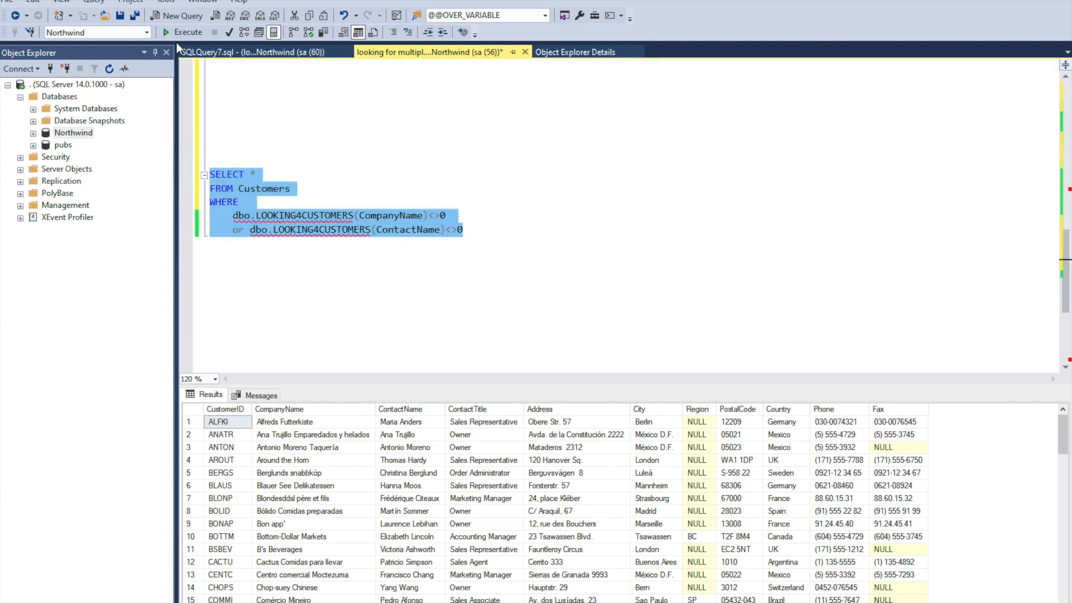
click(182, 32)
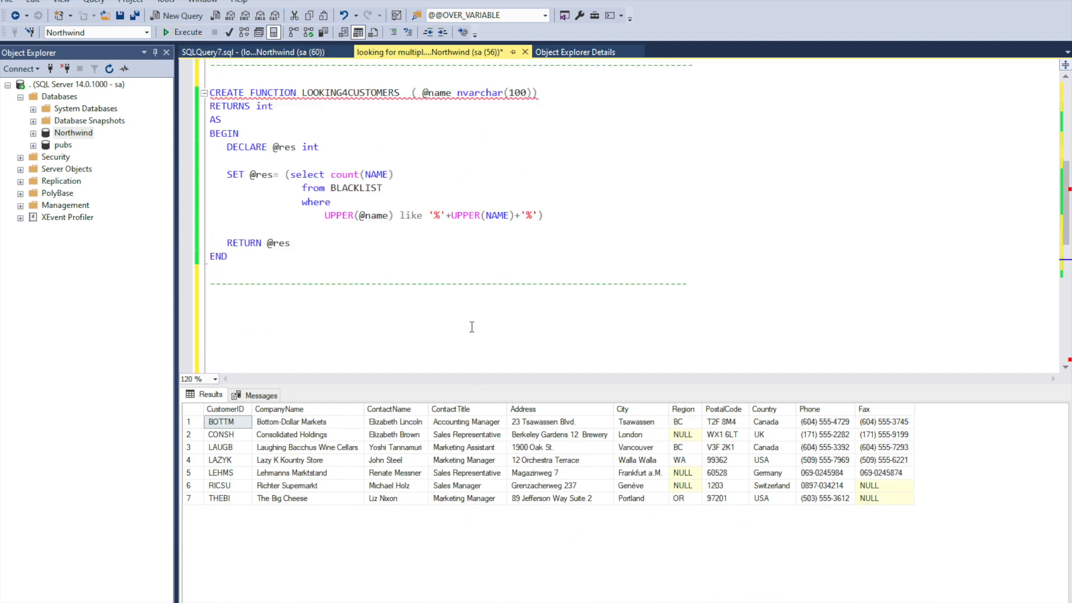
scroll(up, 3)
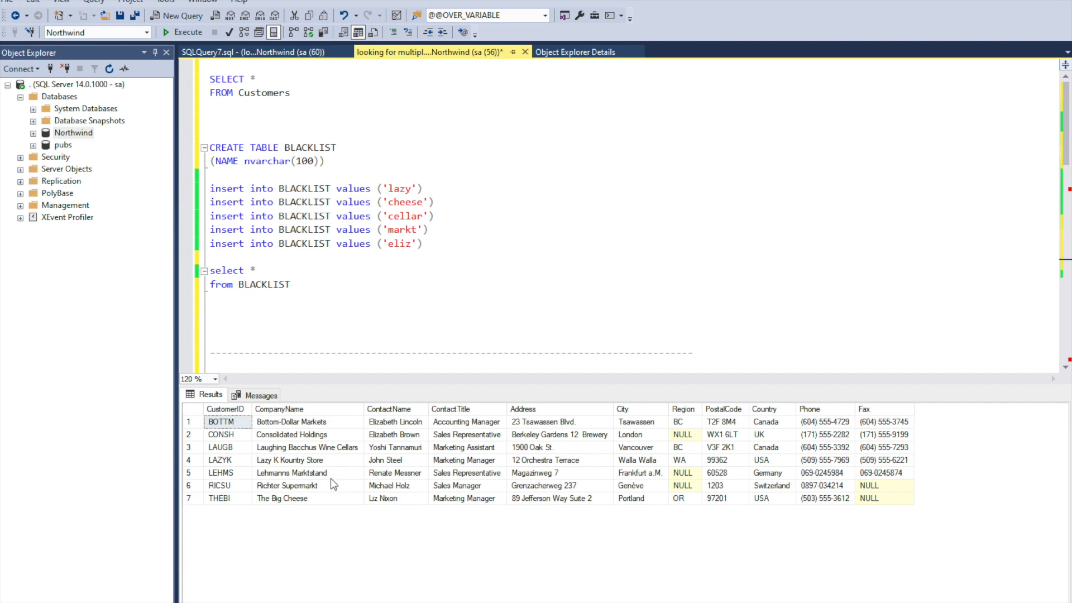
mouse_move(385, 388)
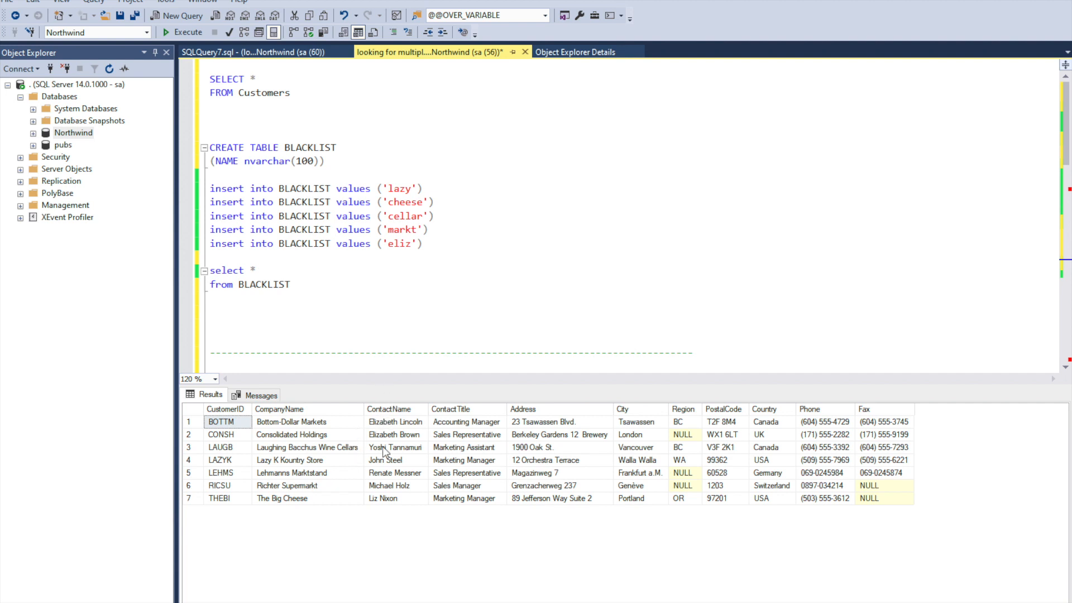
mouse_move(375, 481)
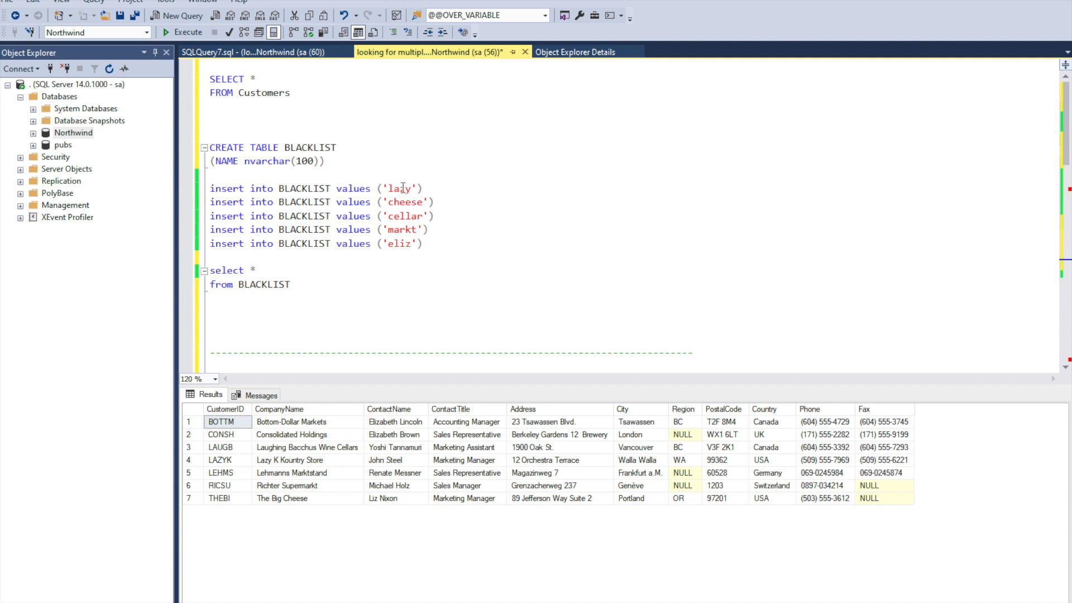
double_click(401, 188)
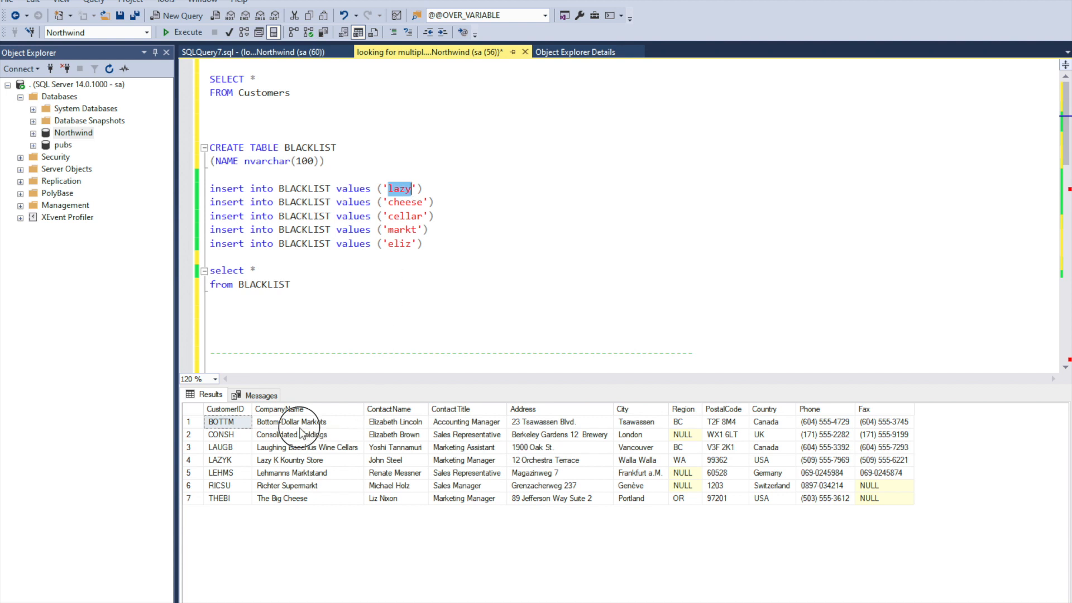
click(290, 421)
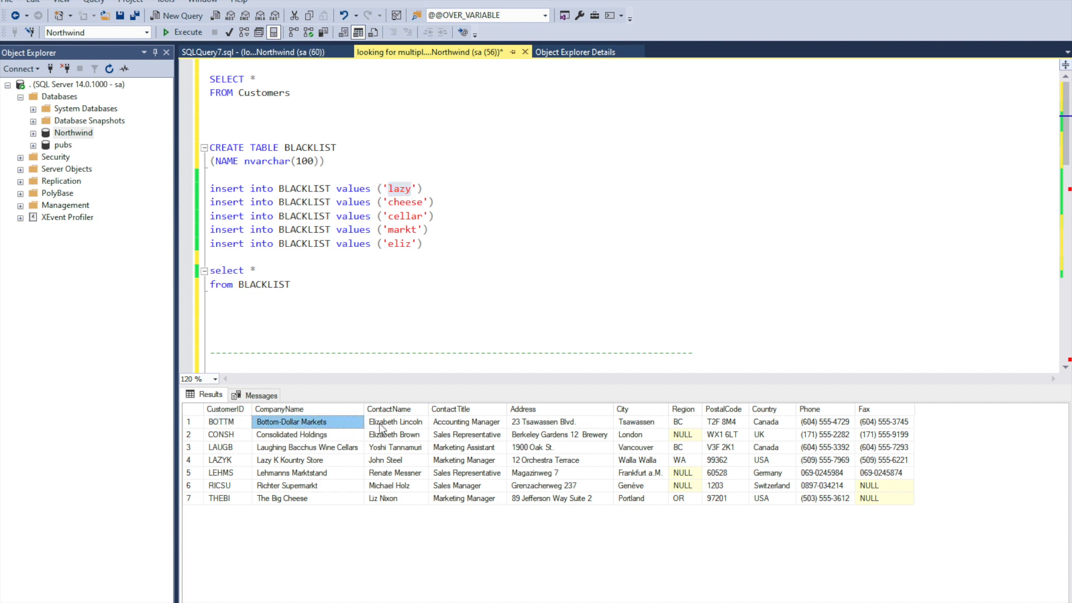
click(395, 421)
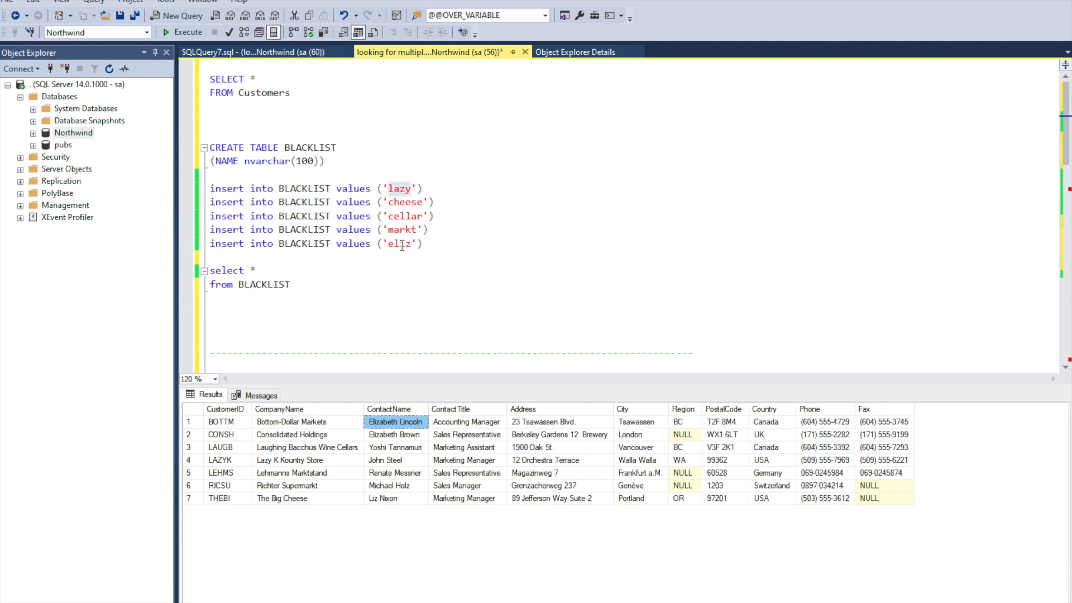
click(395, 434)
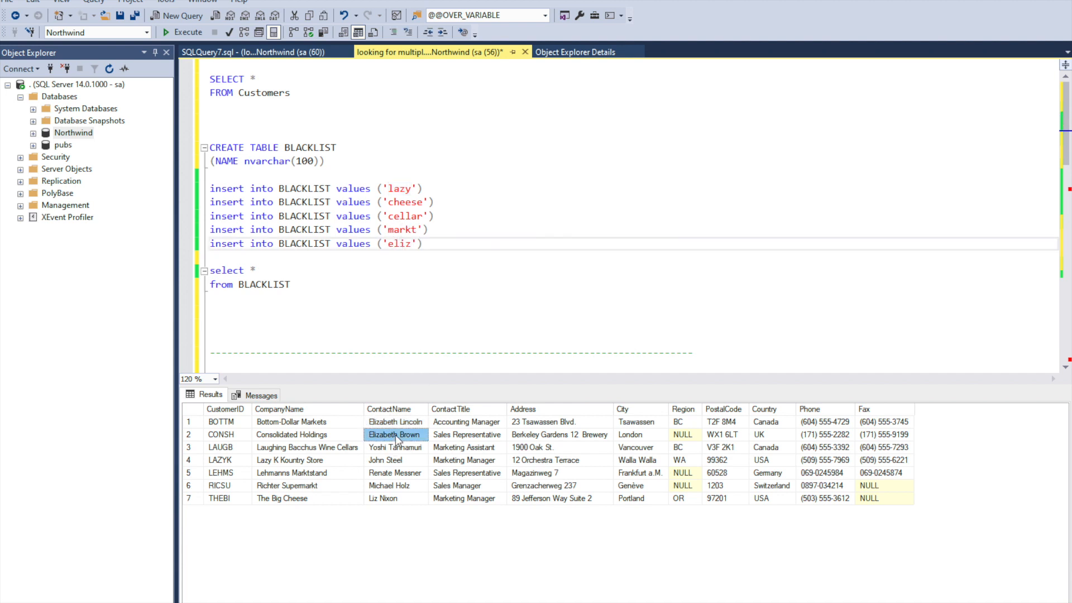
mouse_move(351, 456)
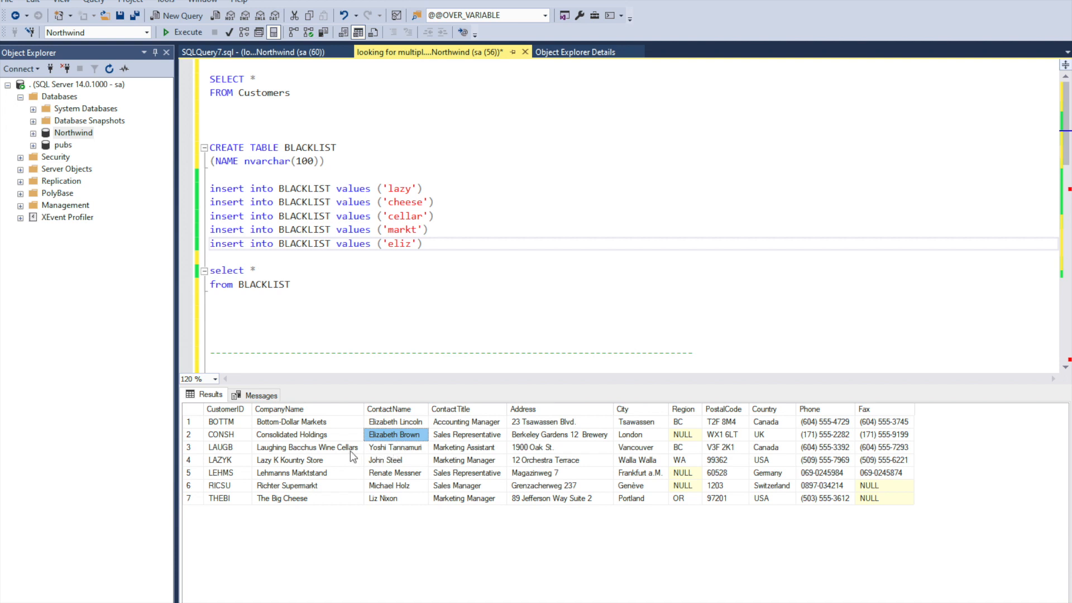
click(306, 447)
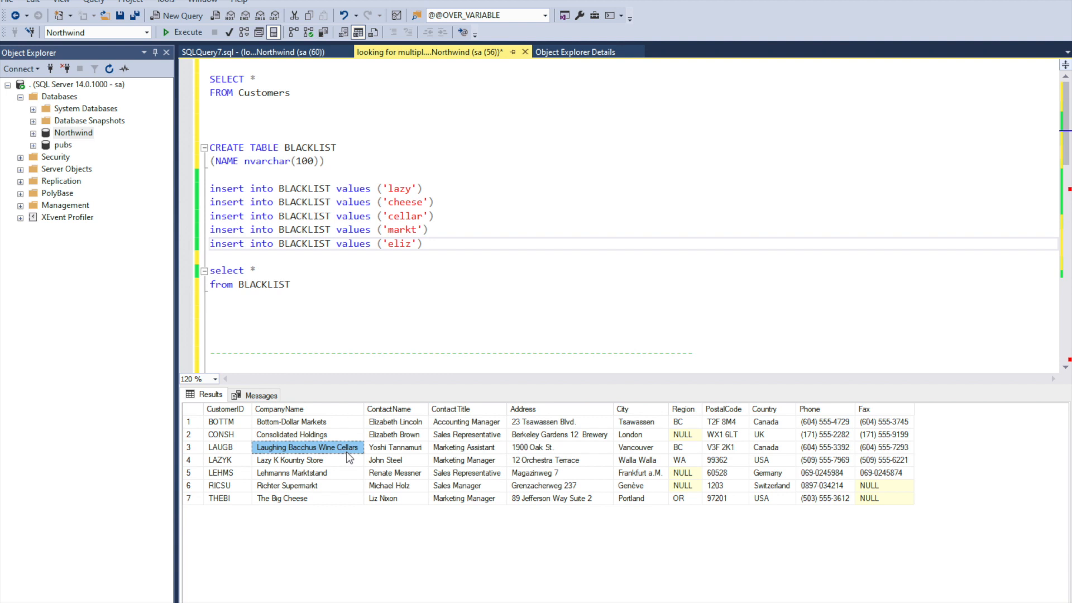
double_click(404, 215)
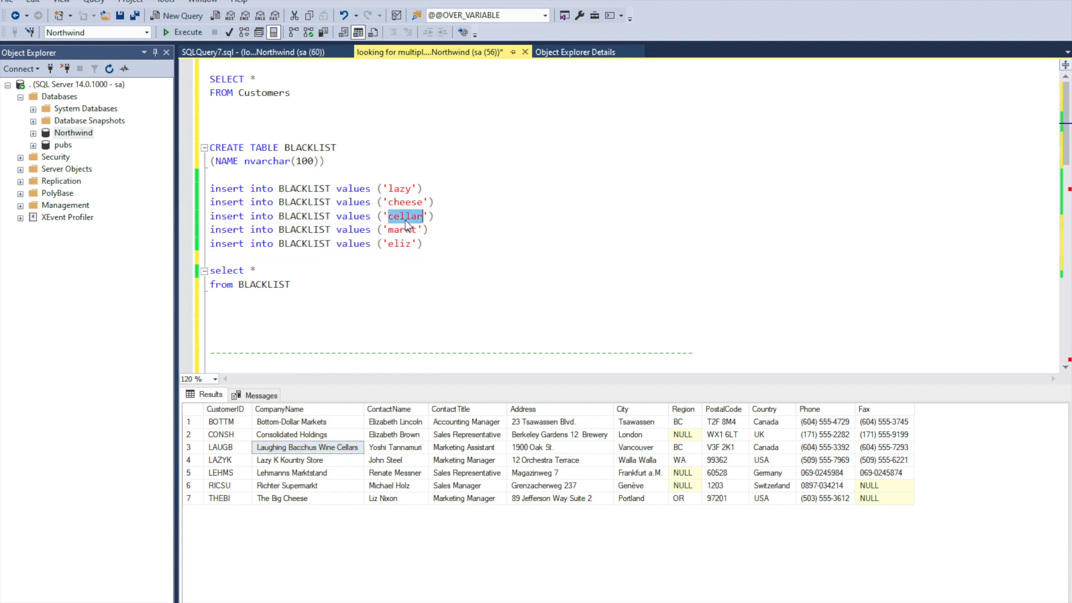
click(306, 458)
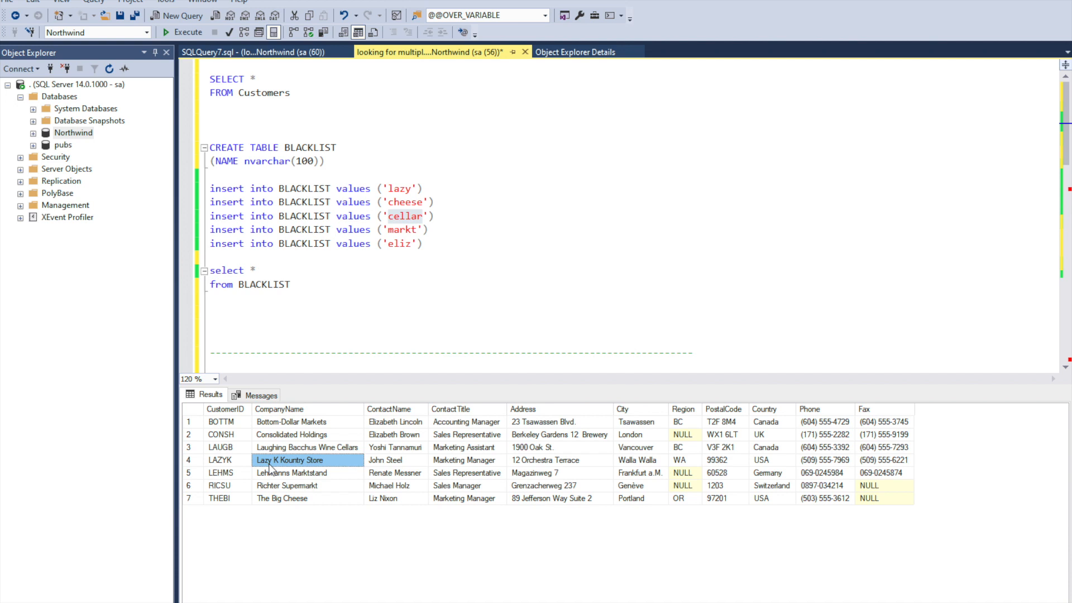
double_click(399, 187)
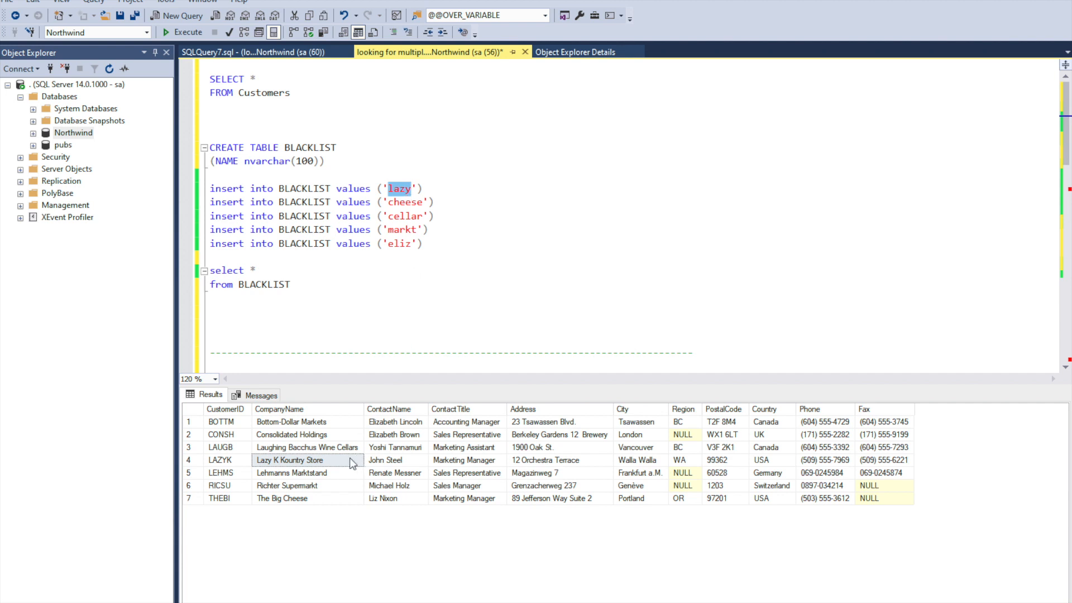
click(293, 472)
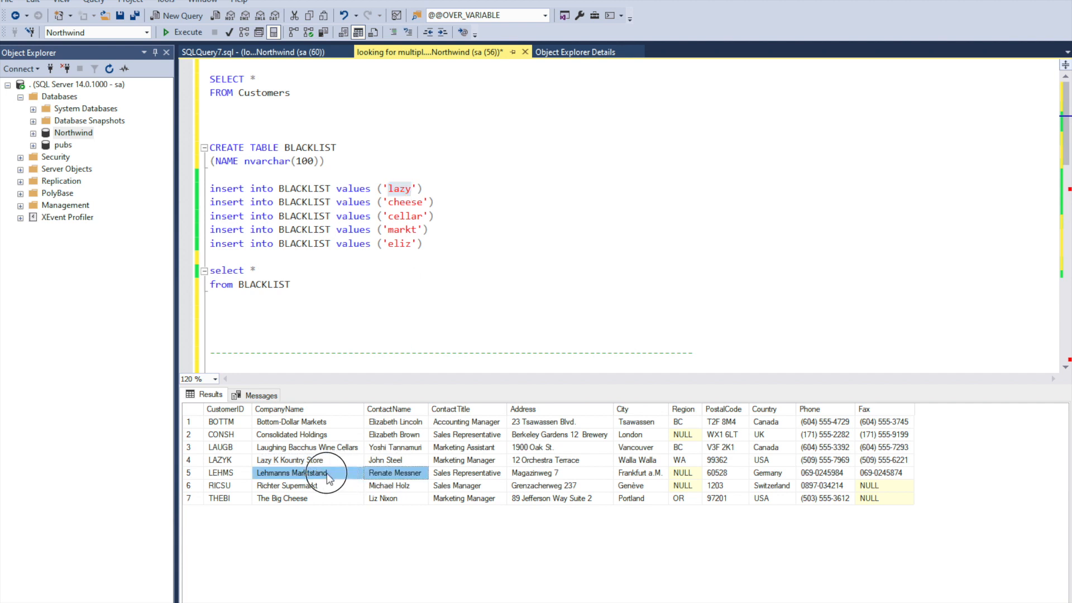
mouse_move(310, 483)
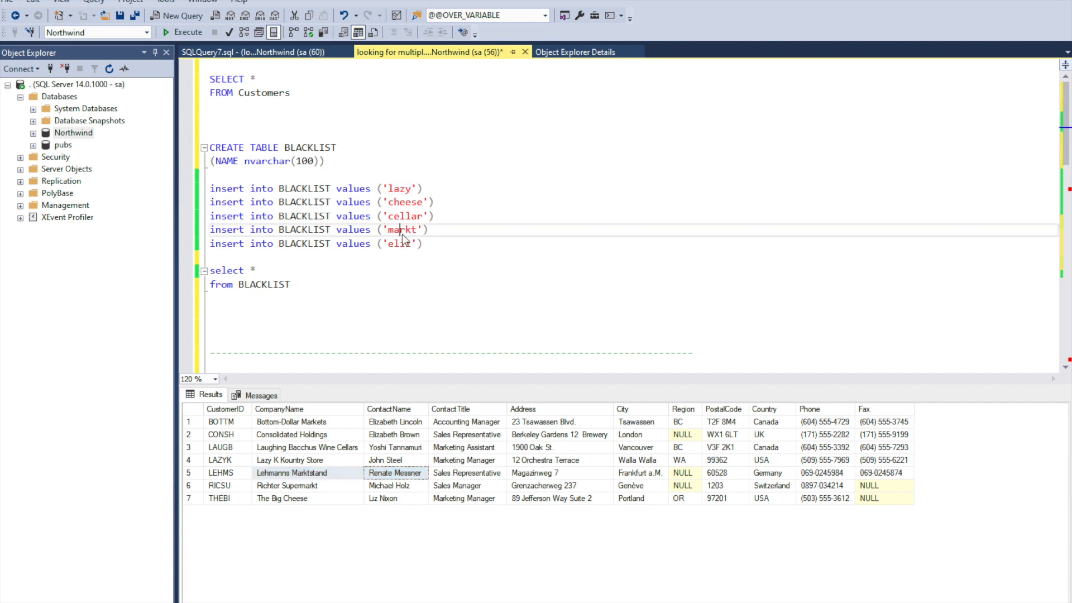
double_click(401, 228)
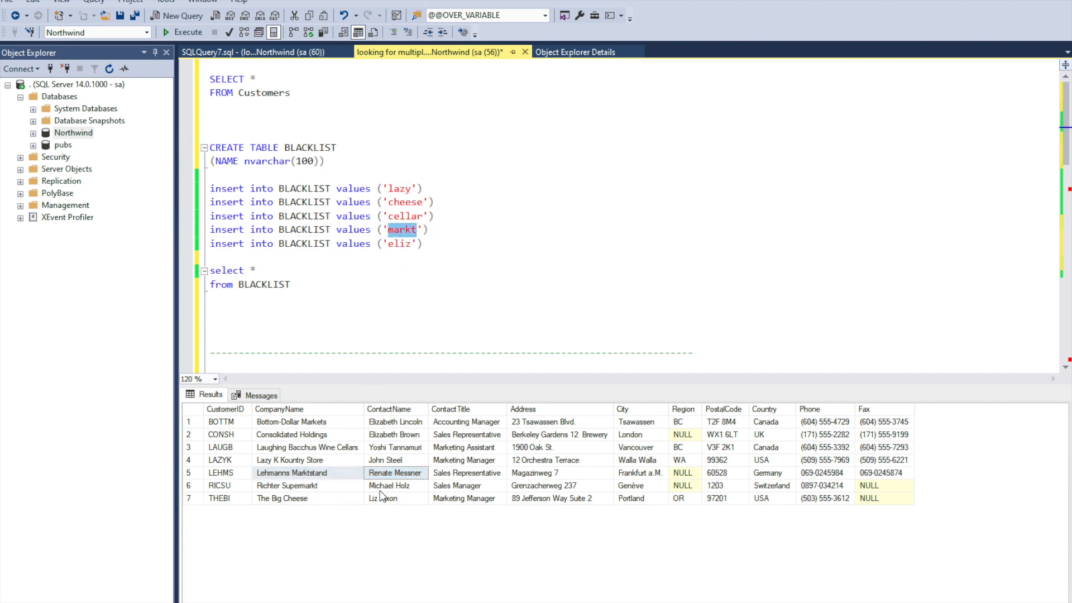
click(291, 486)
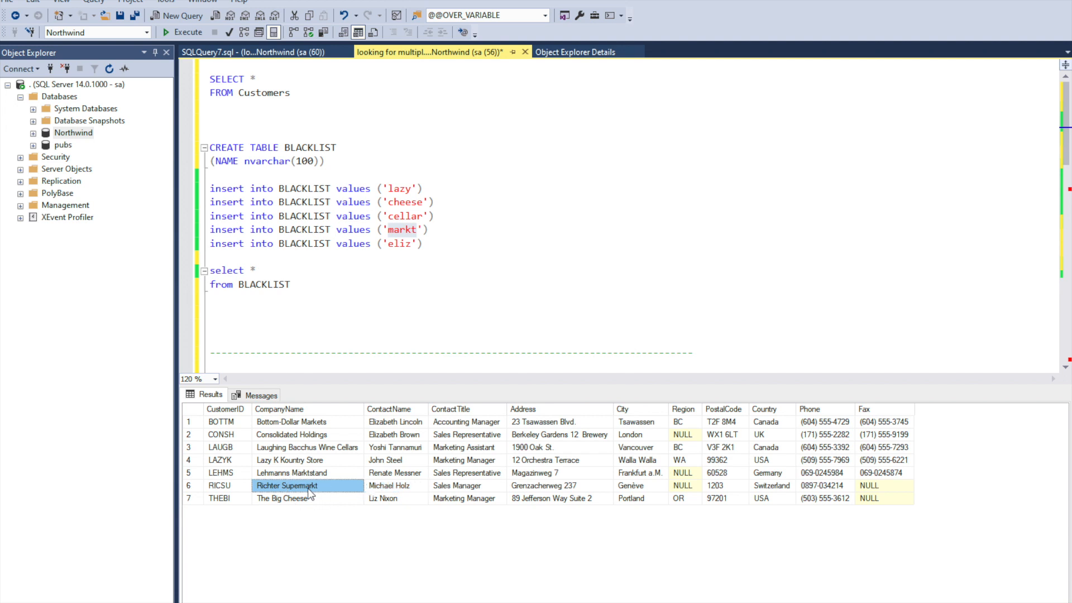
click(307, 498)
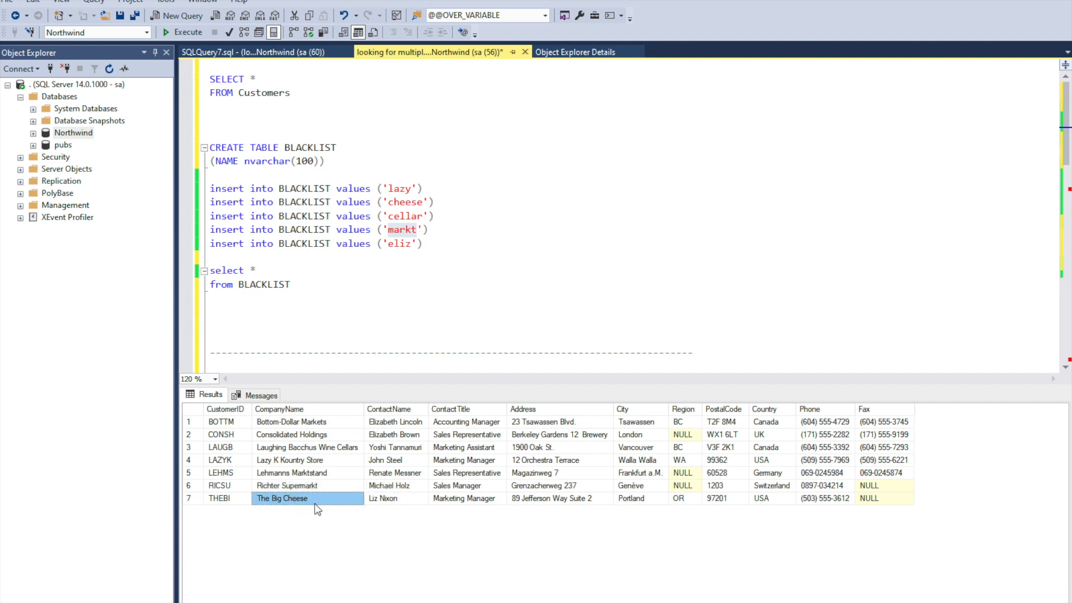